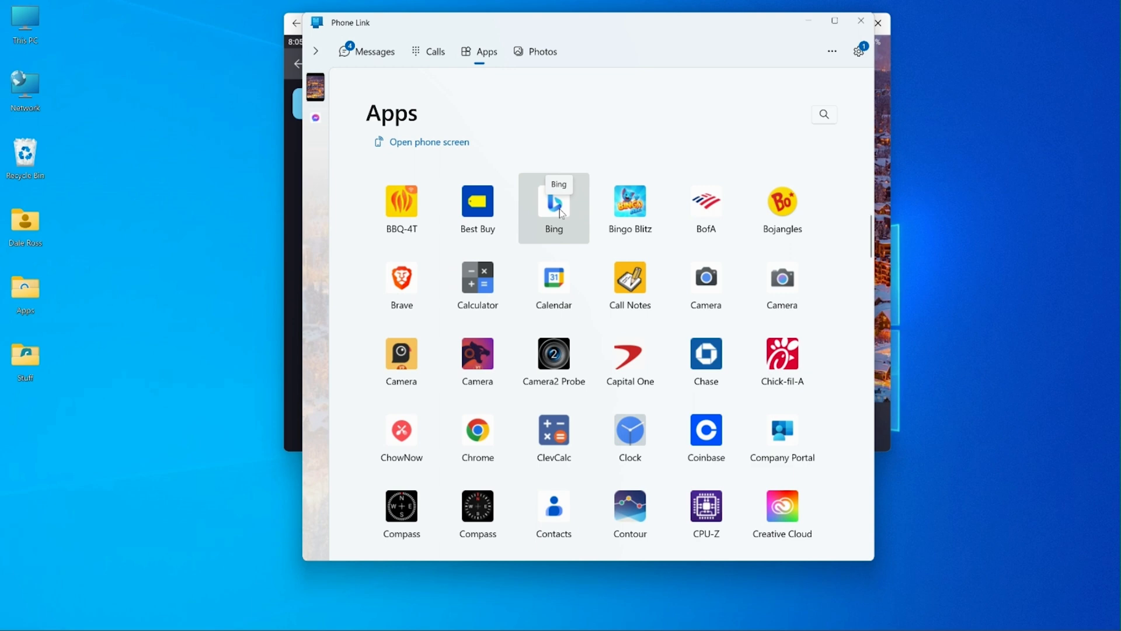
mouse_move(554, 203)
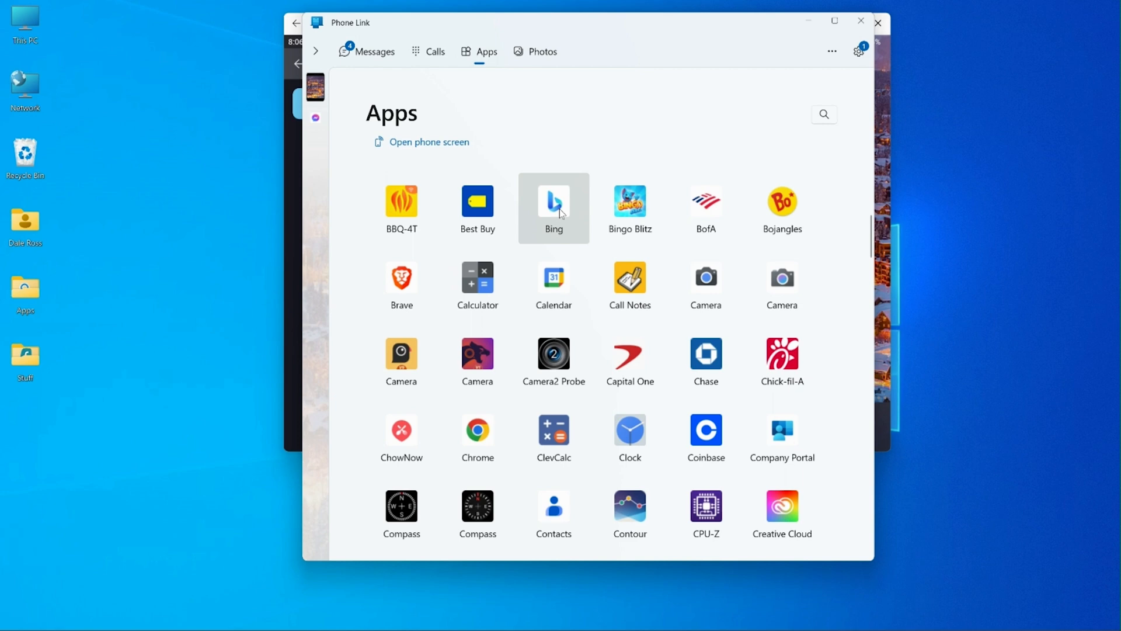
mouse_move(561, 212)
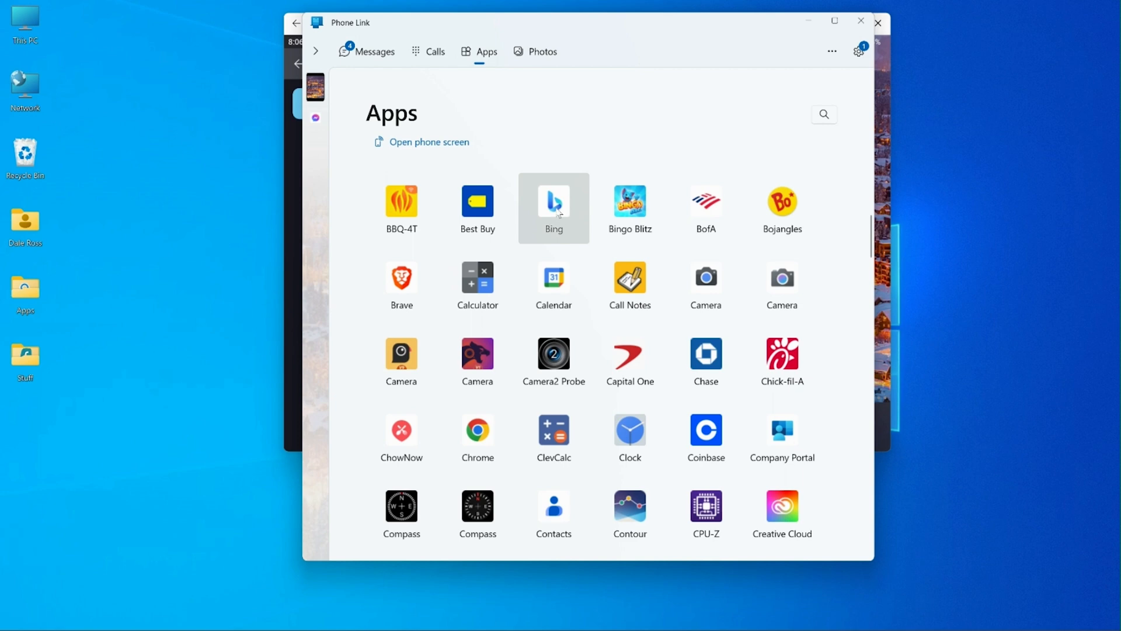
Step: Launch the phone's Bing app from the Apps tab; its window shows only the lock-screen clock
click(554, 201)
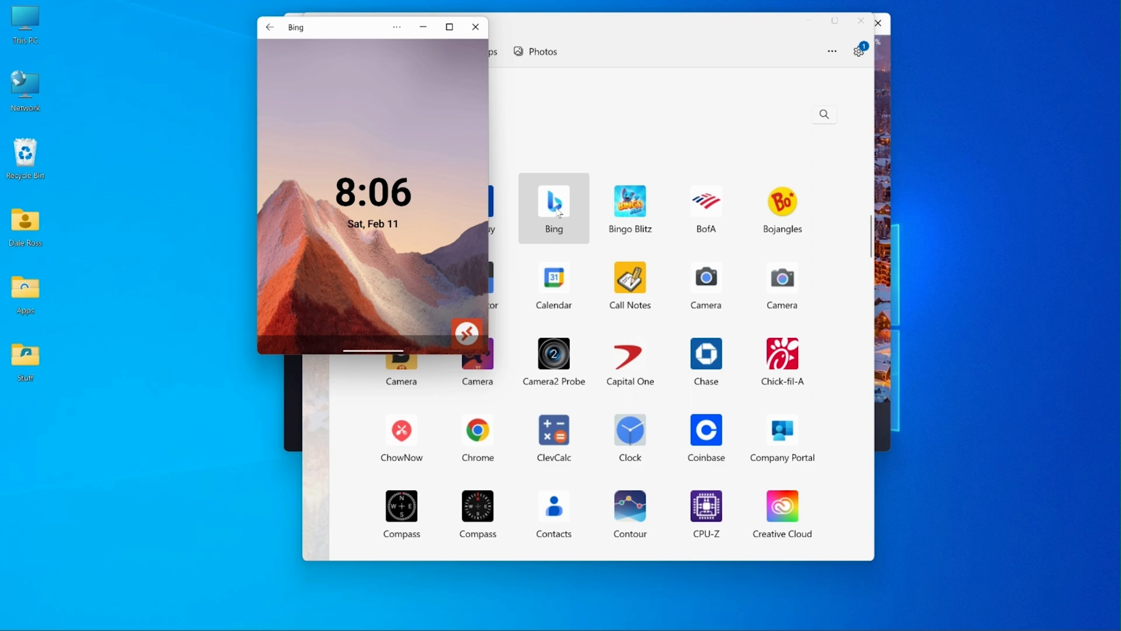
mouse_move(630, 208)
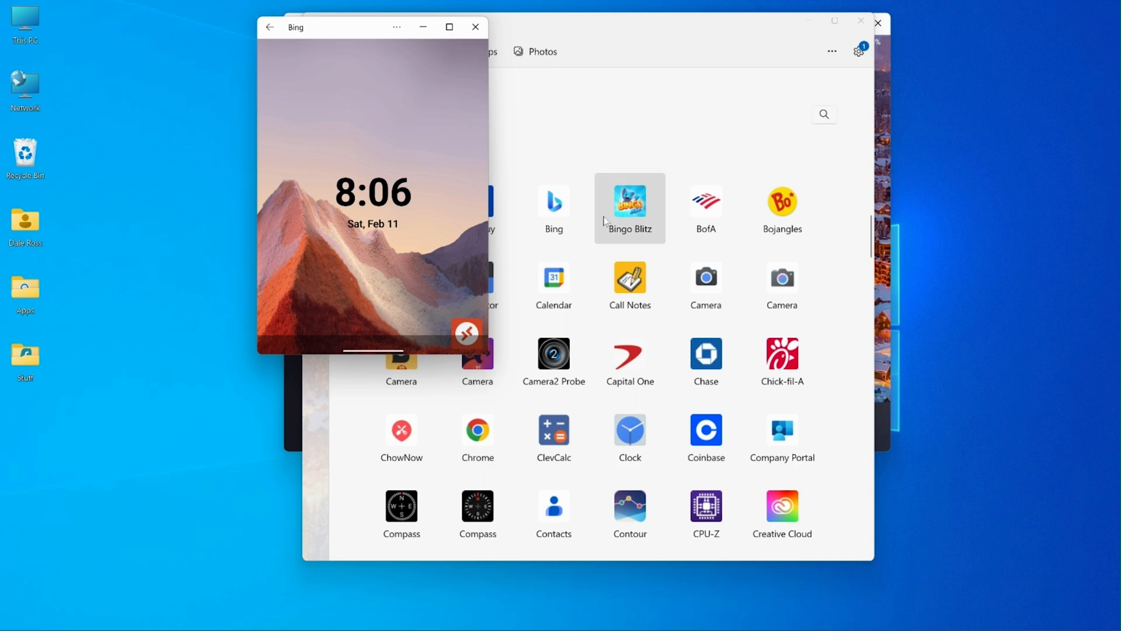
mouse_move(534, 177)
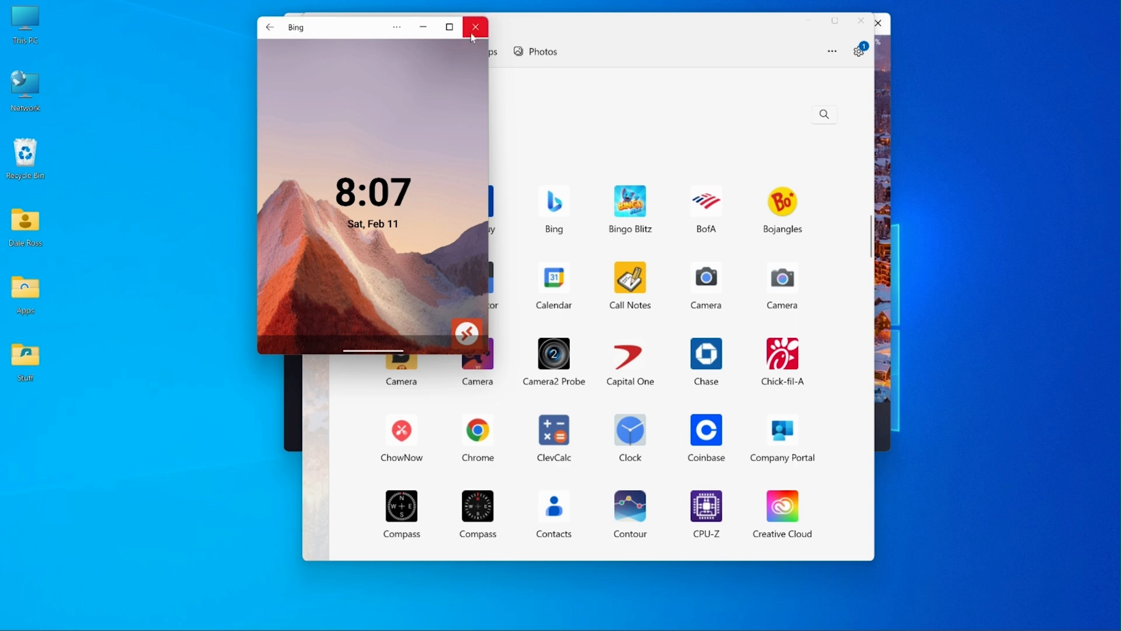
Step: Close the stuck Bing window and mirror the Surface Duo 2 screen showing Developer options
click(476, 27)
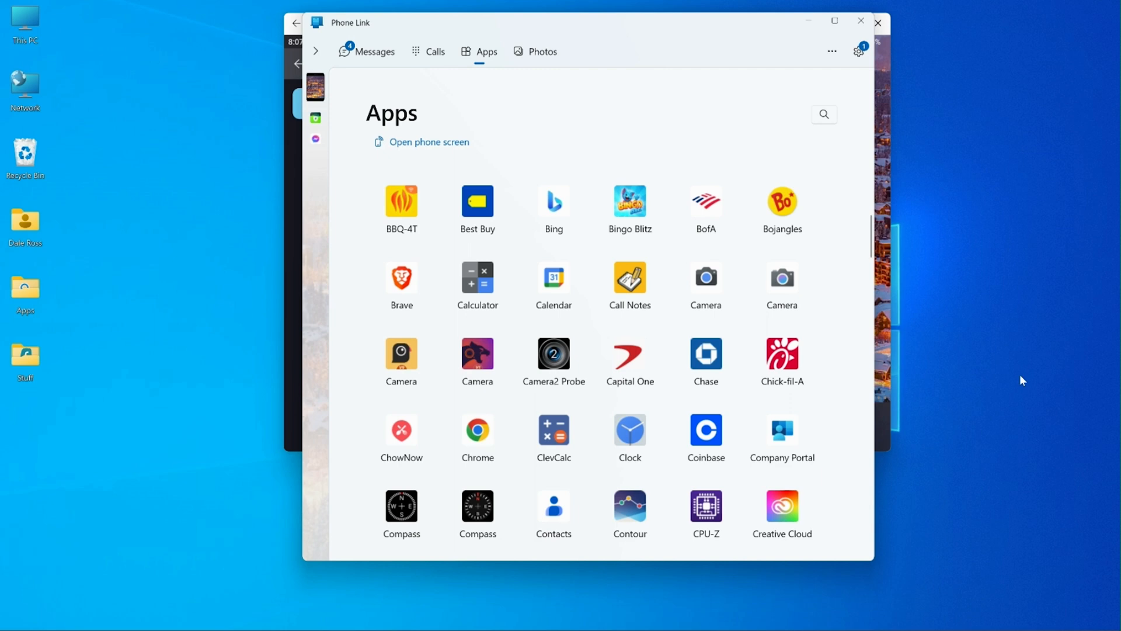
click(427, 142)
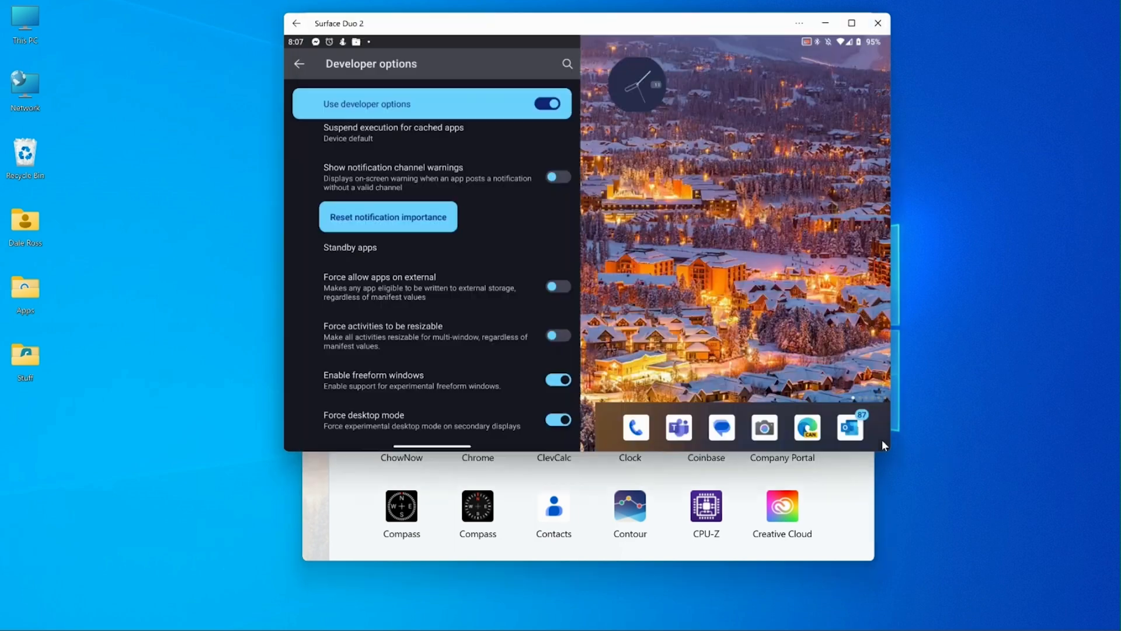
mouse_move(643, 230)
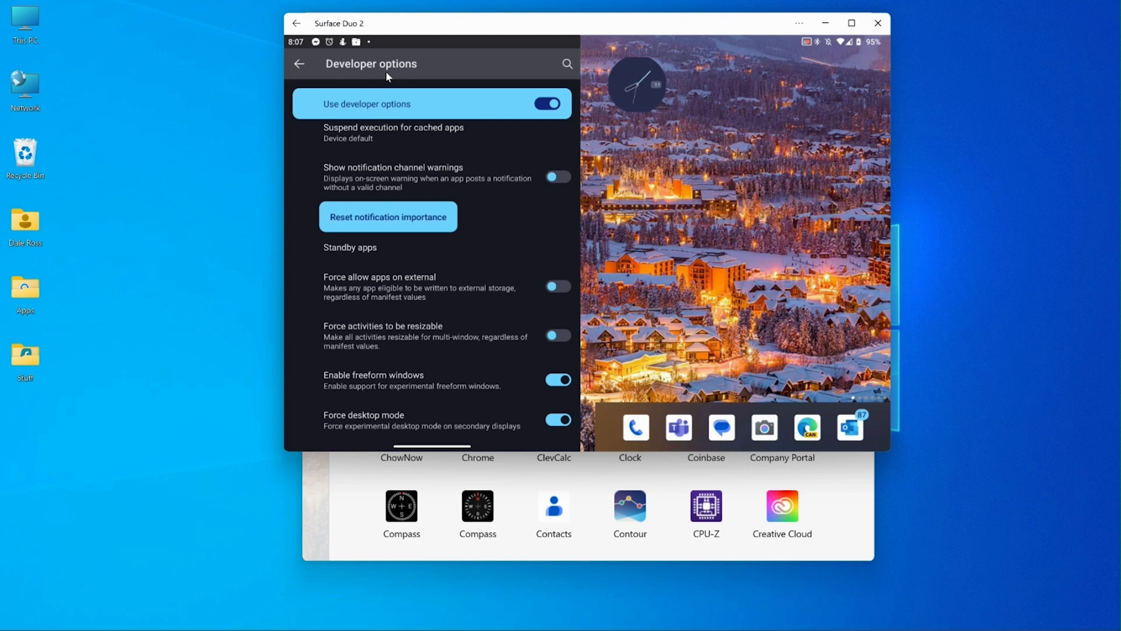
mouse_move(341, 432)
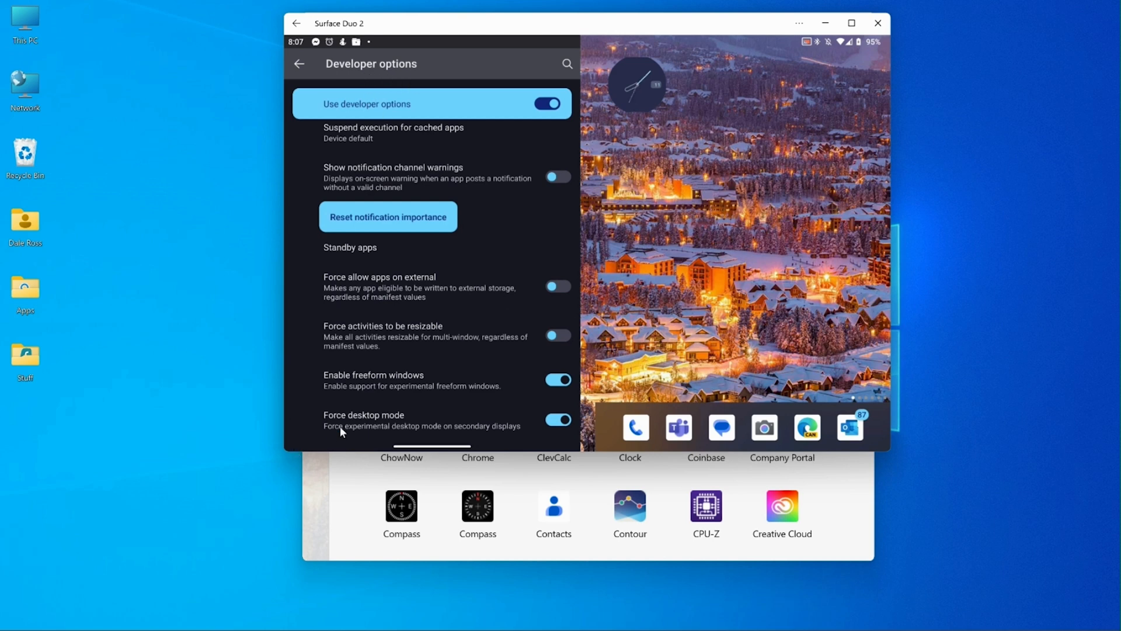
mouse_move(561, 447)
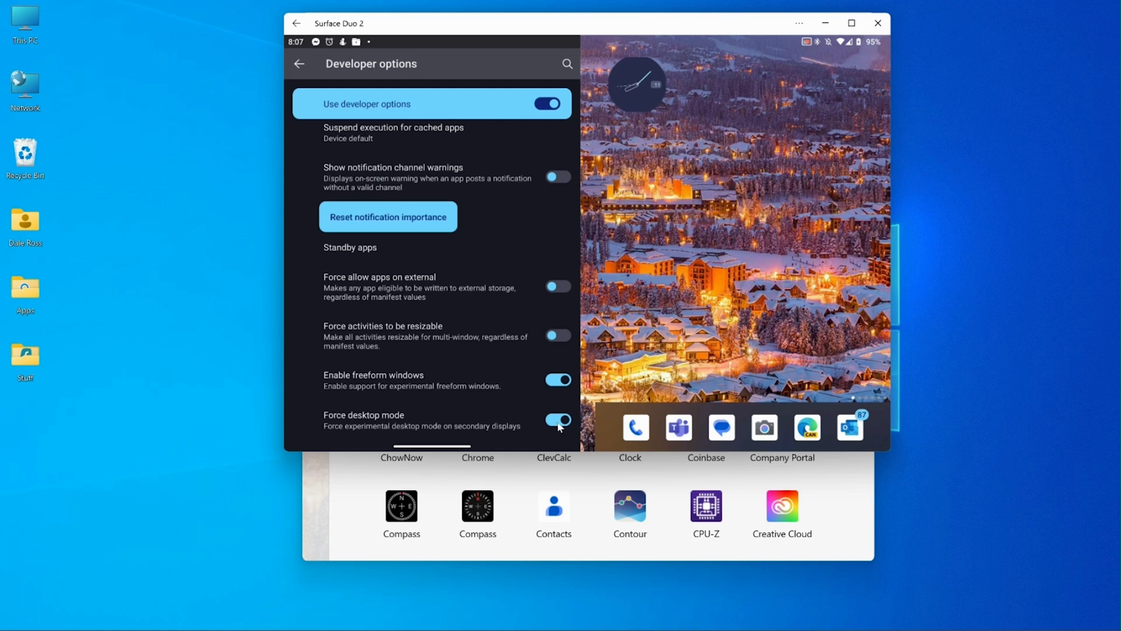
Step: Switch Force desktop mode off and relaunch Bing so its home feed with weather loads
click(559, 419)
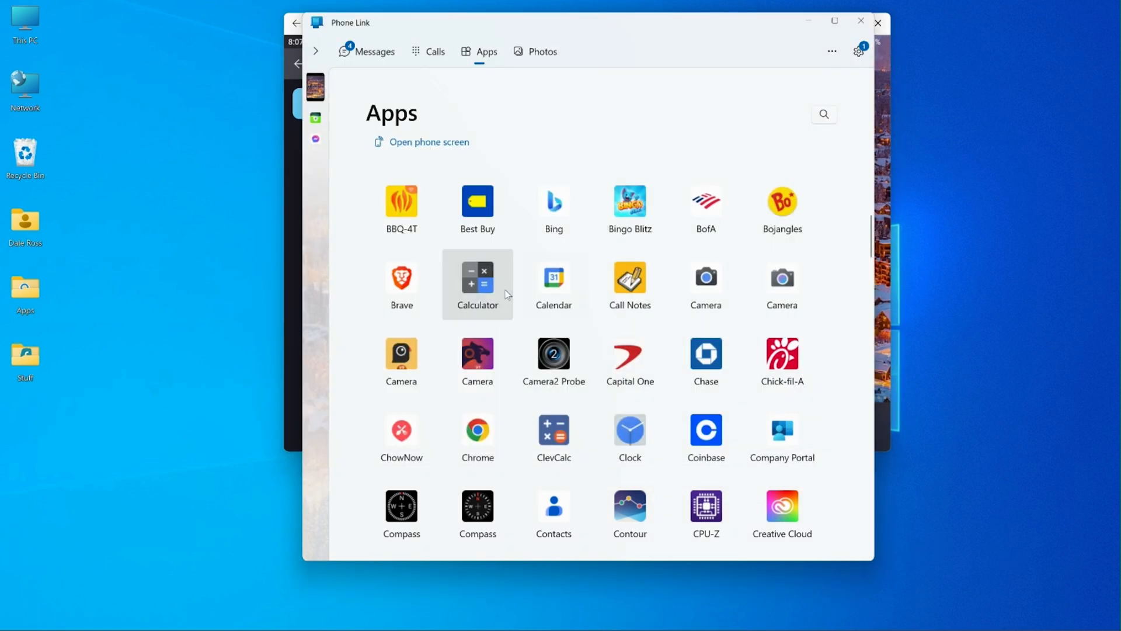
mouse_move(553, 203)
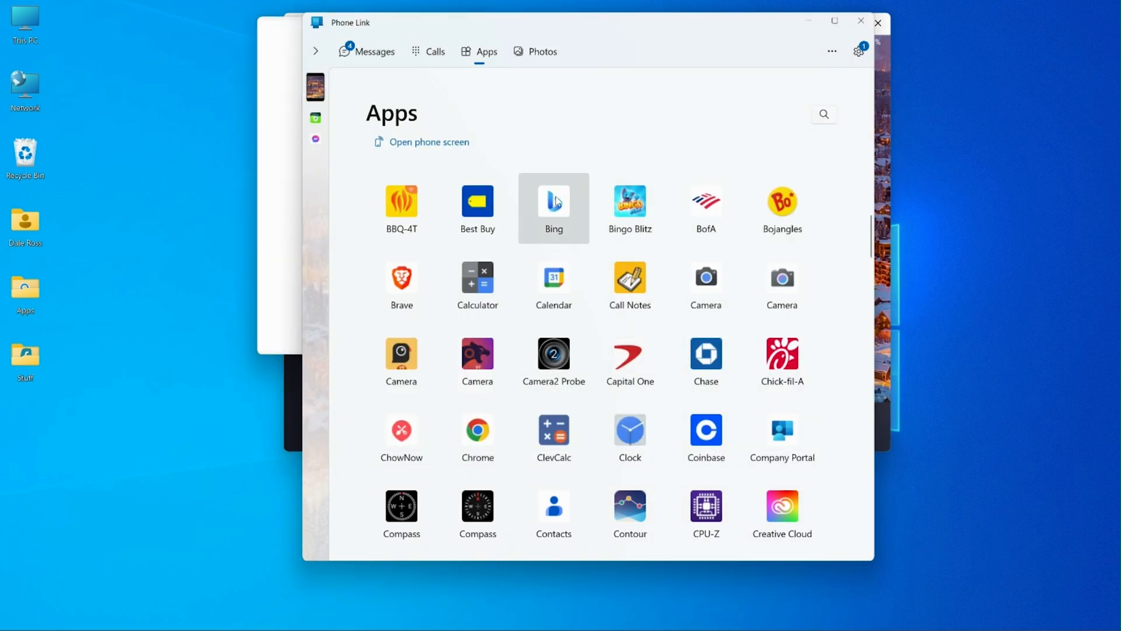
click(552, 202)
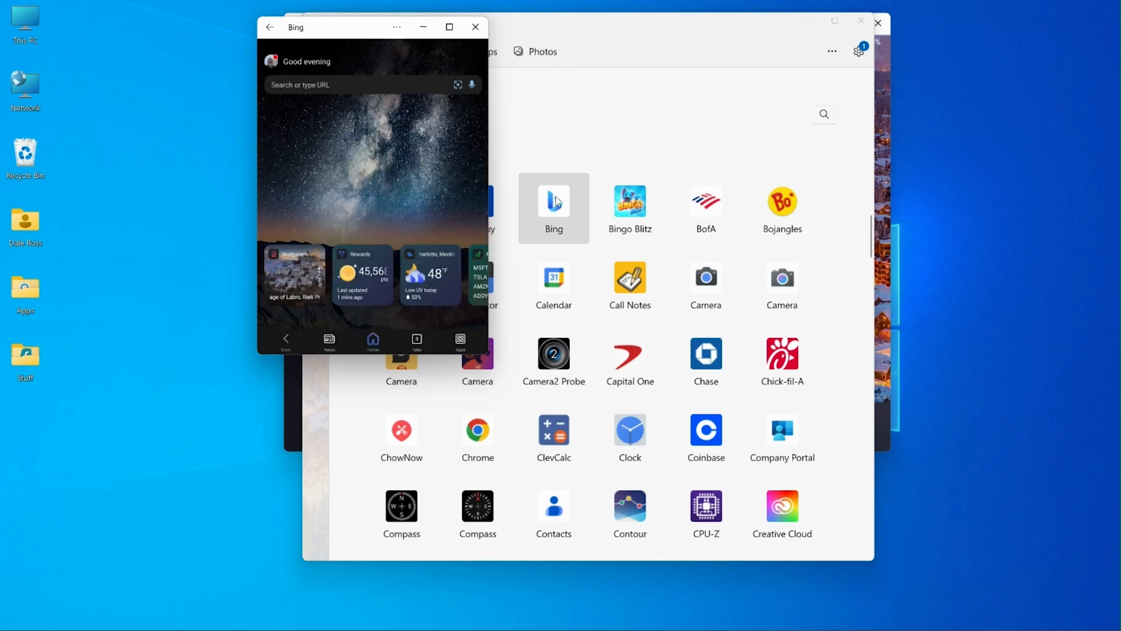